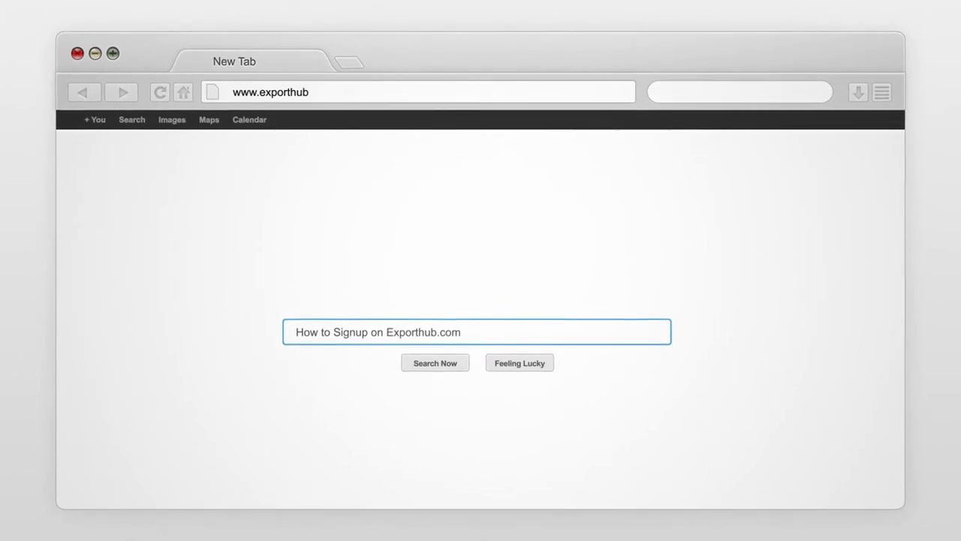
# Load the ExportHub home page and choose Post Buy Requirements under For Buyer.
pyautogui.click(434, 362)
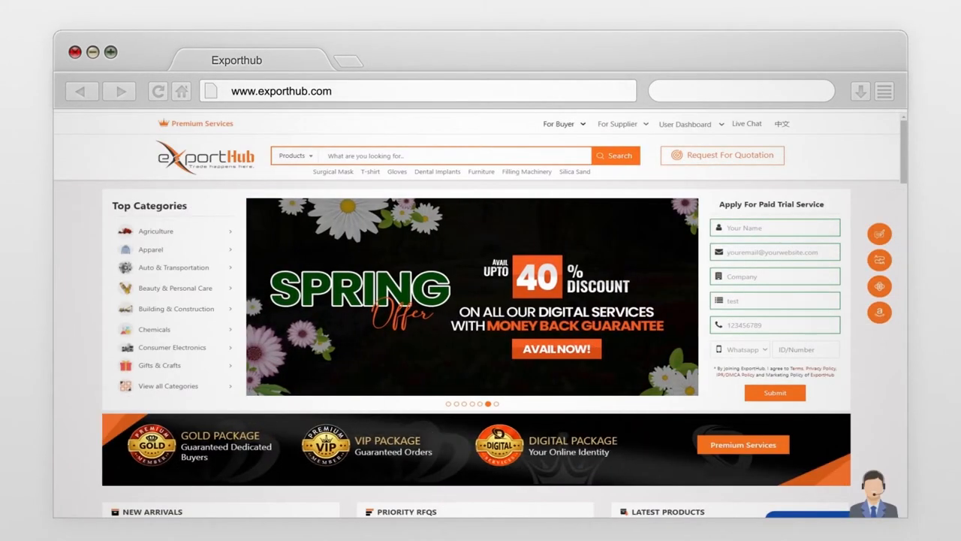
pyautogui.moveTo(574, 135)
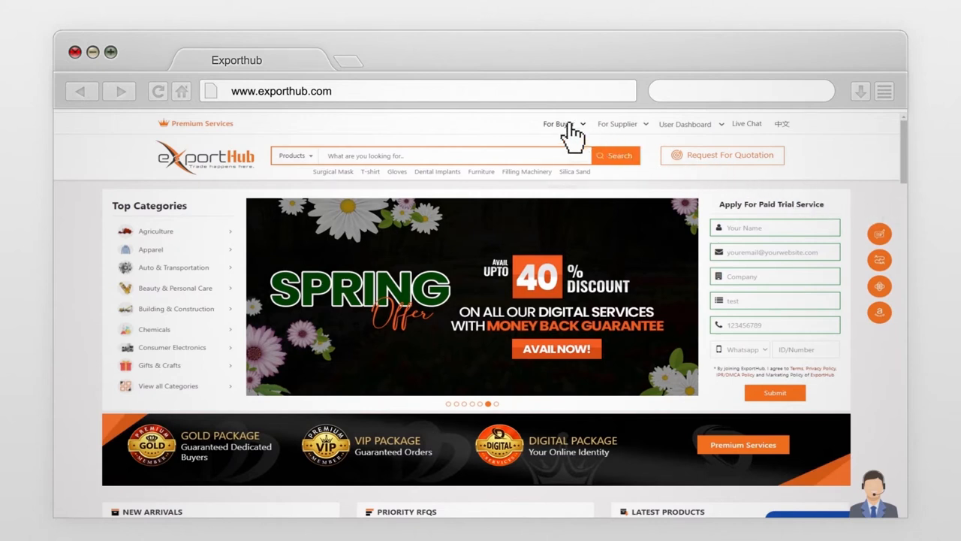
pyautogui.click(561, 123)
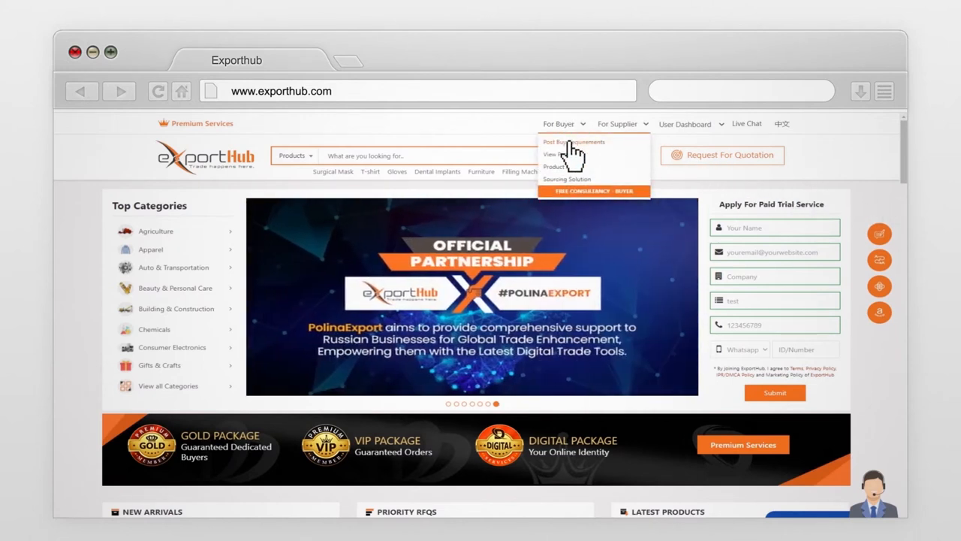
pyautogui.click(559, 142)
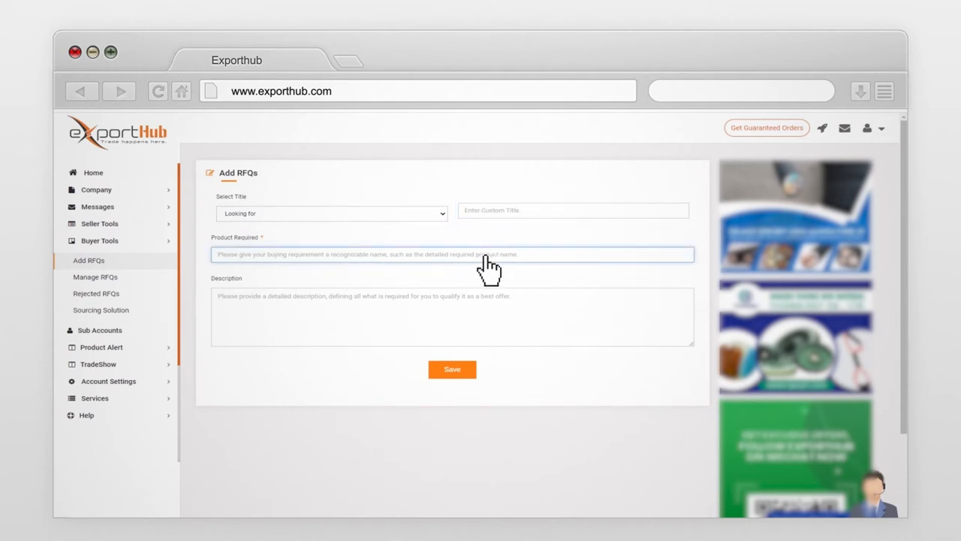
# Request 'Used Copper' with description 'I am looking for used copper coils' and save it.
pyautogui.write('Used Copper Coils')
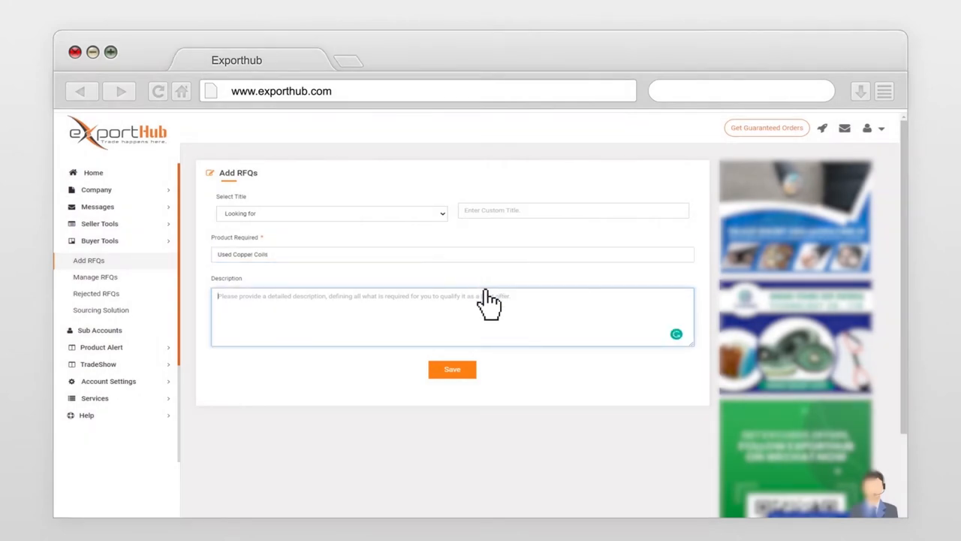
pyautogui.write('I am looking')
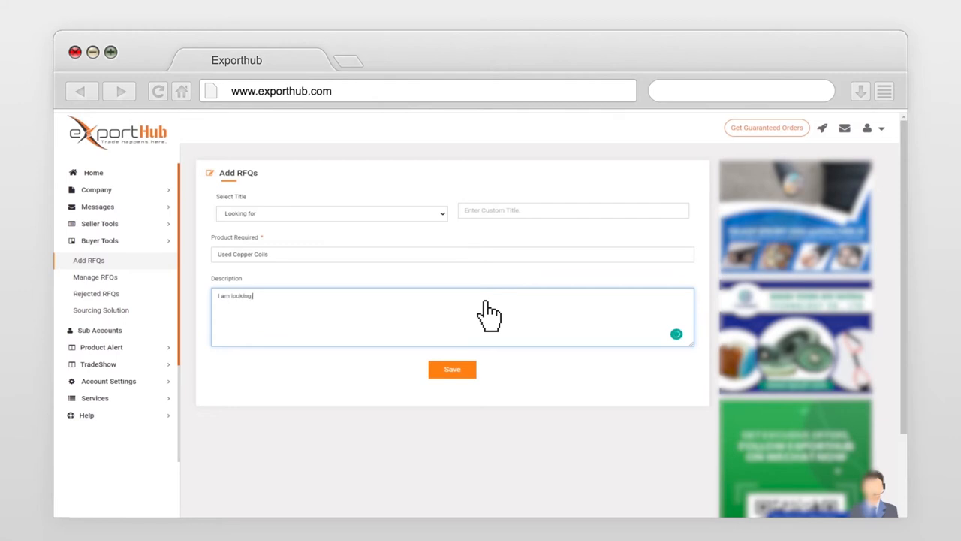
pyautogui.write('for used copper')
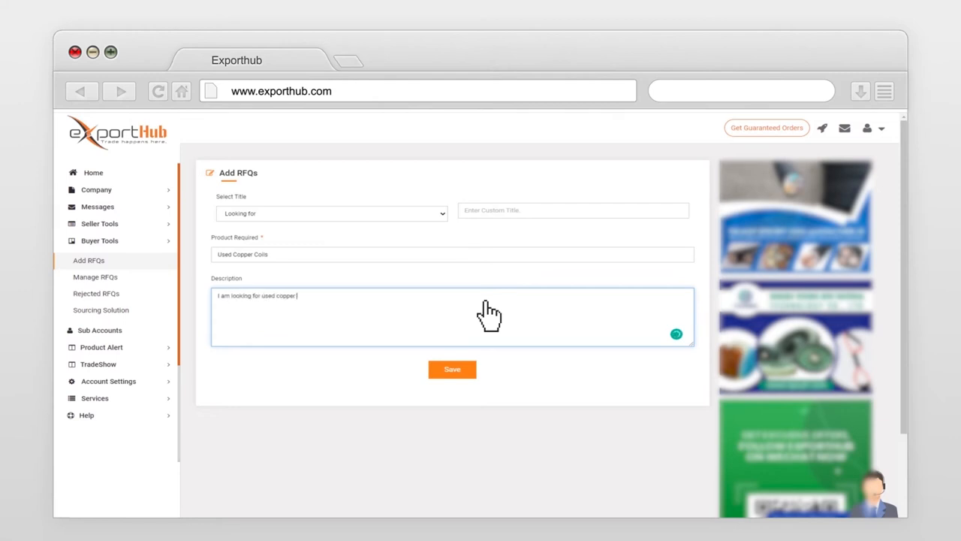
pyautogui.write('coils')
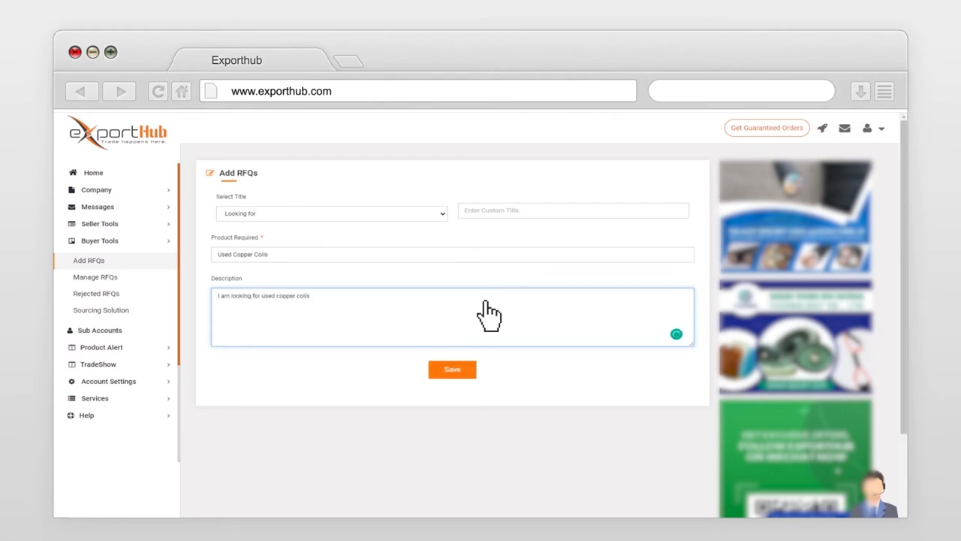
pyautogui.click(452, 369)
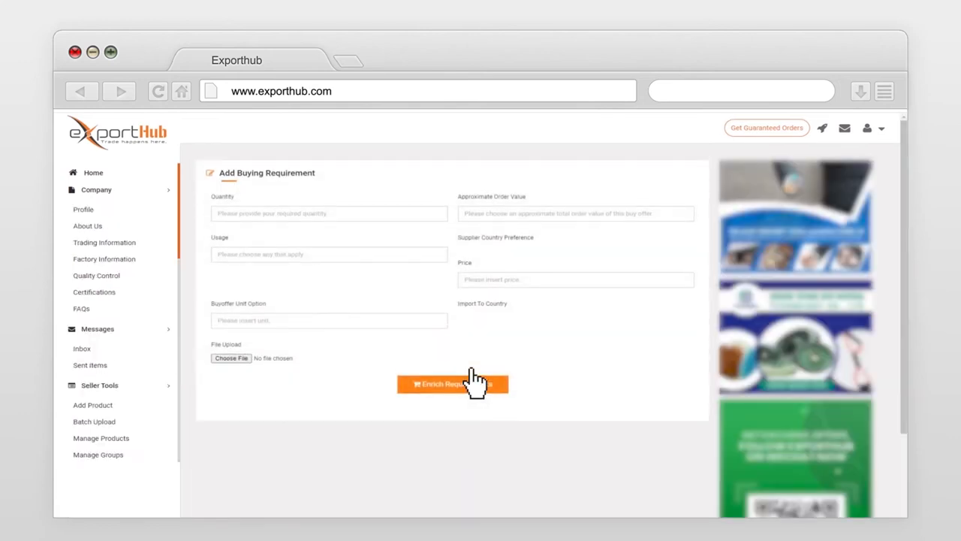
# Enter quantity 200tons, order value 50000, Personal usage and import country Other, then enrich requirements.
pyautogui.write('200tons')
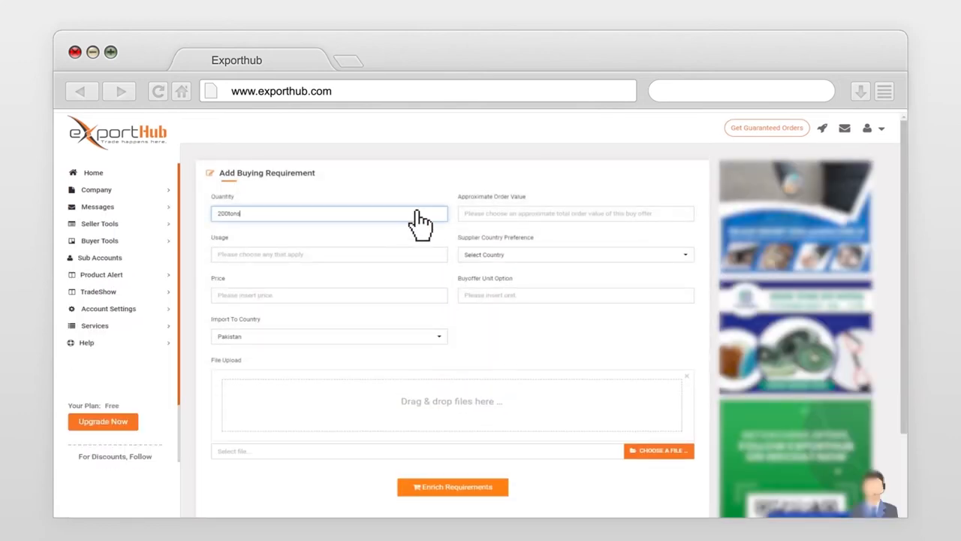
pyautogui.click(575, 213)
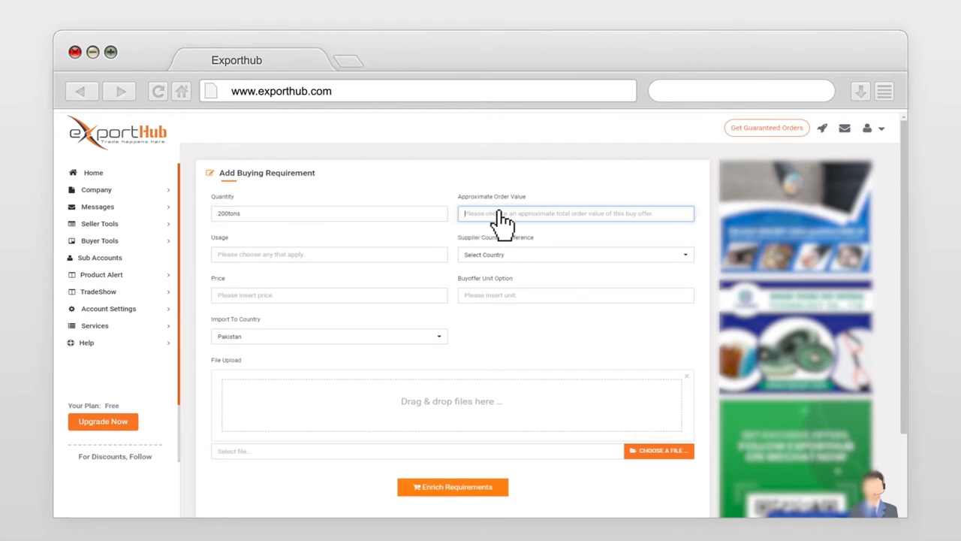
pyautogui.write('50000')
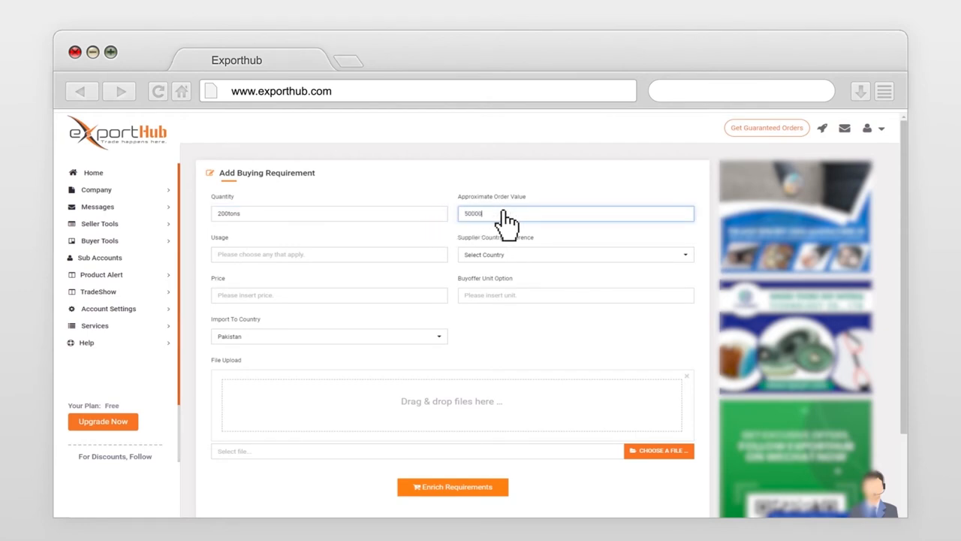
pyautogui.click(329, 254)
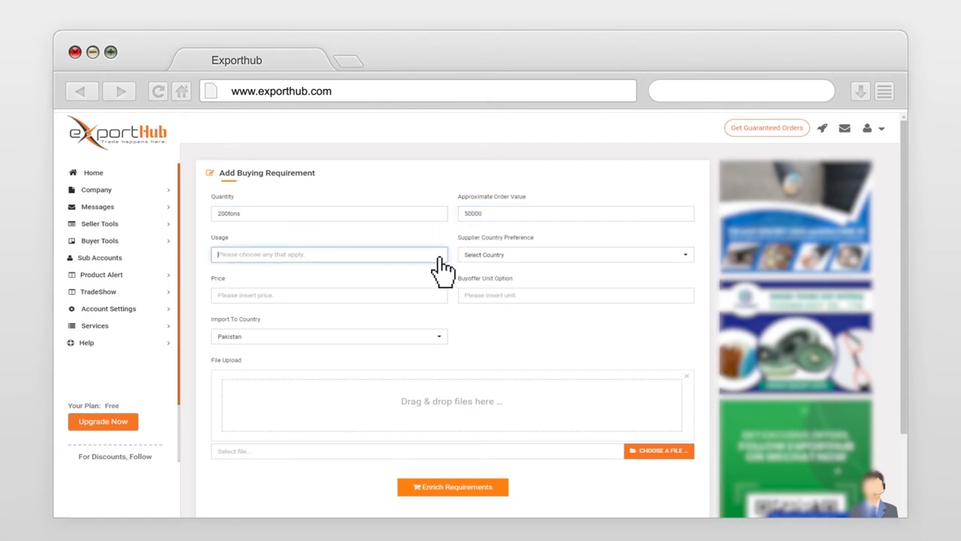
pyautogui.click(575, 254)
pyautogui.write('5')
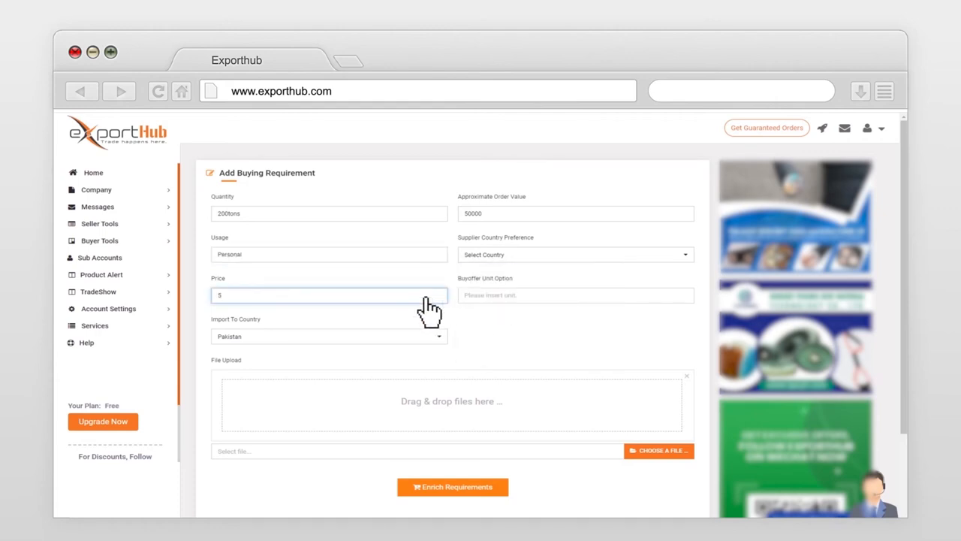
pyautogui.click(575, 295)
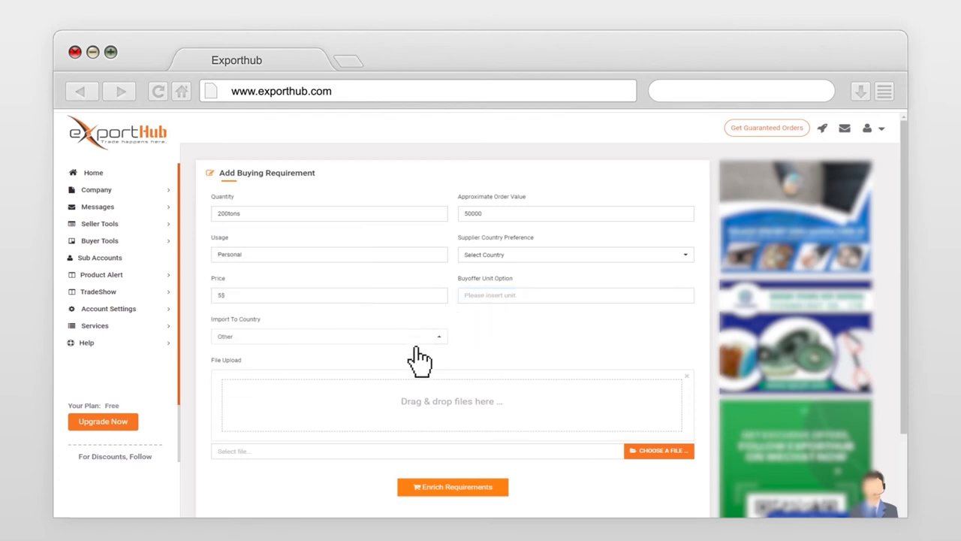
pyautogui.moveTo(420, 438)
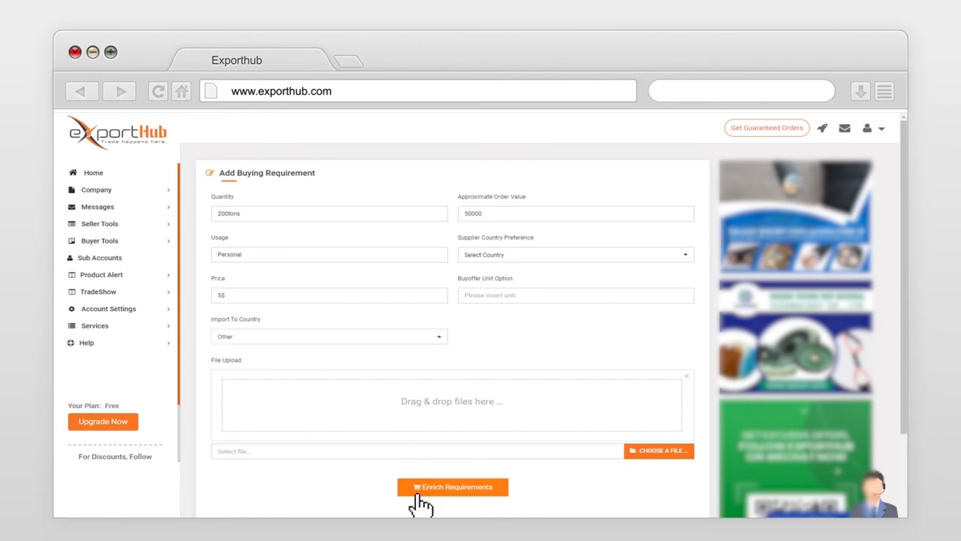
pyautogui.click(452, 486)
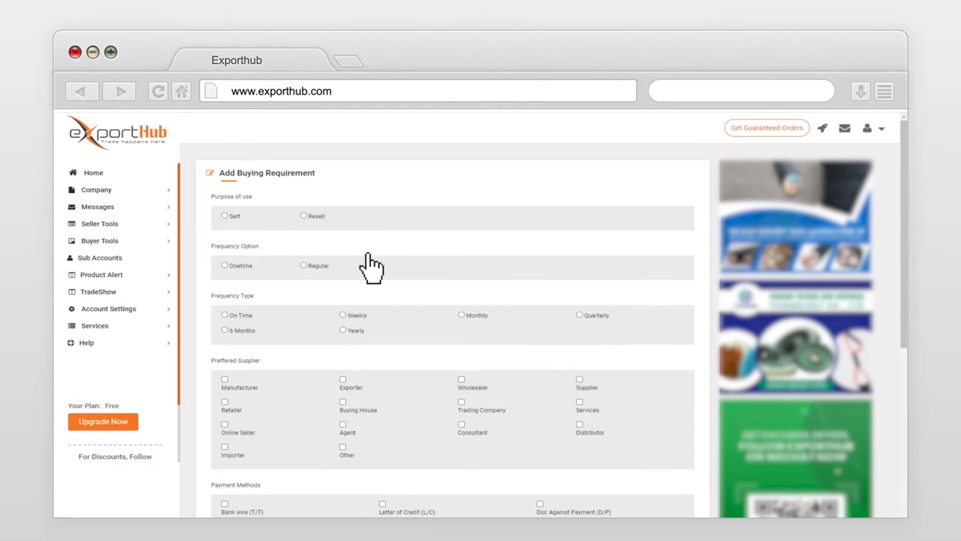
# Choose Self purpose, Onetime frequency, Manufacturer suppliers and Freight on Board delivery.
pyautogui.click(224, 216)
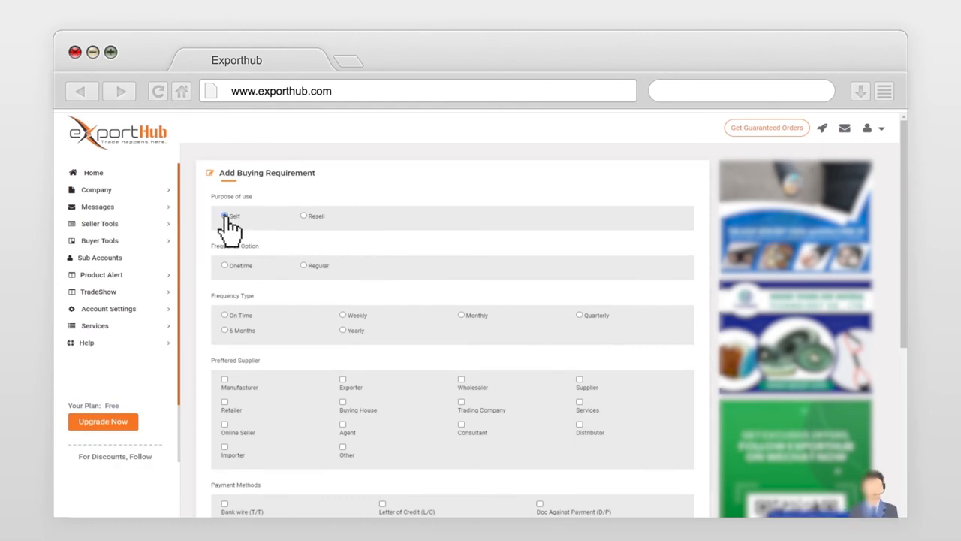
pyautogui.click(225, 266)
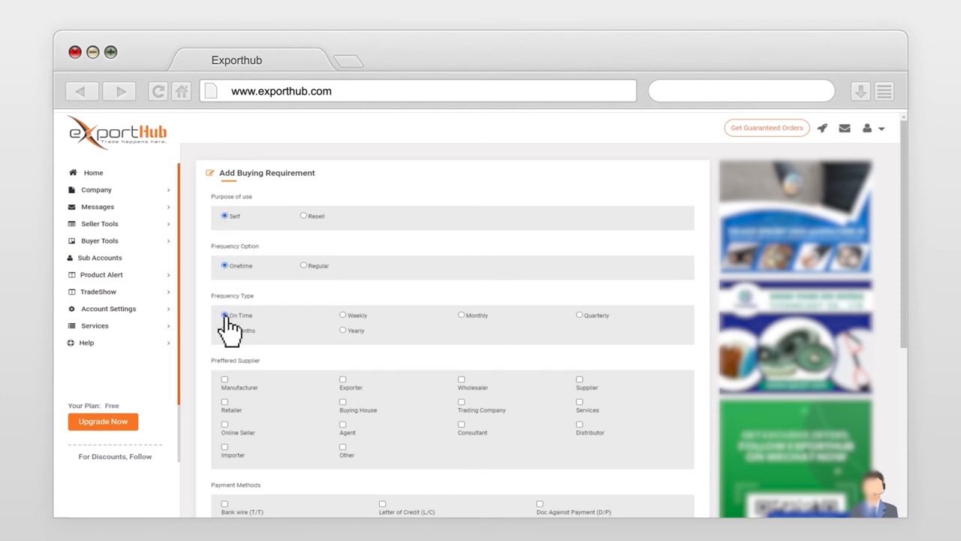
pyautogui.click(225, 378)
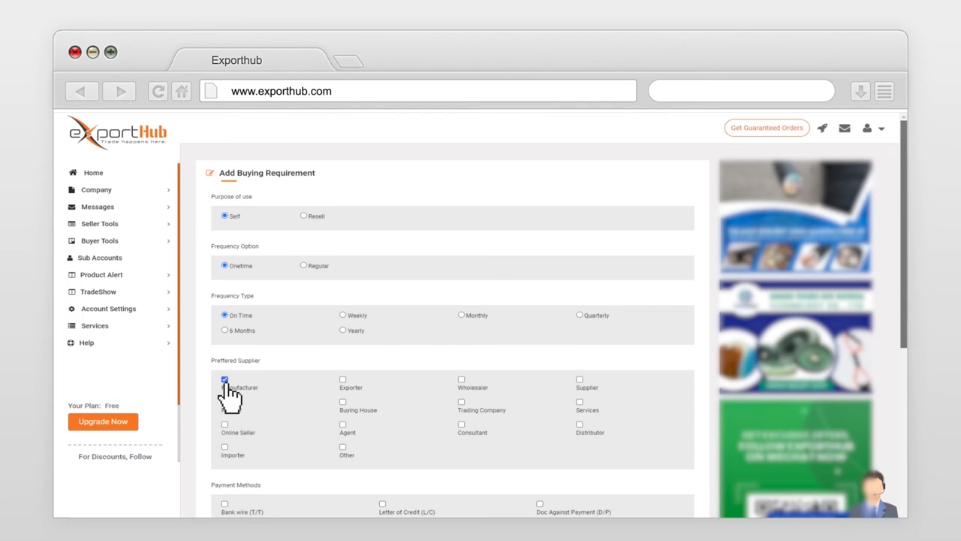
pyautogui.scroll(-3)
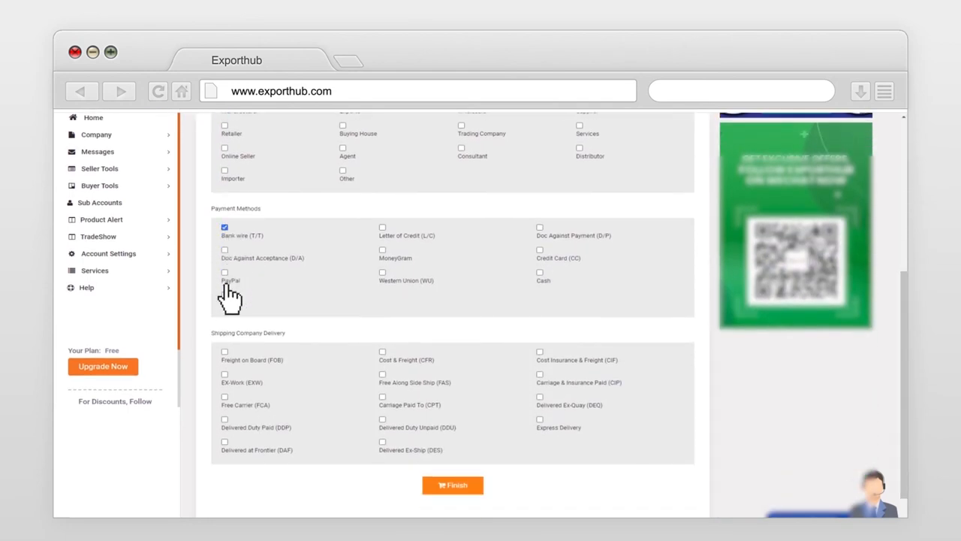
pyautogui.click(224, 351)
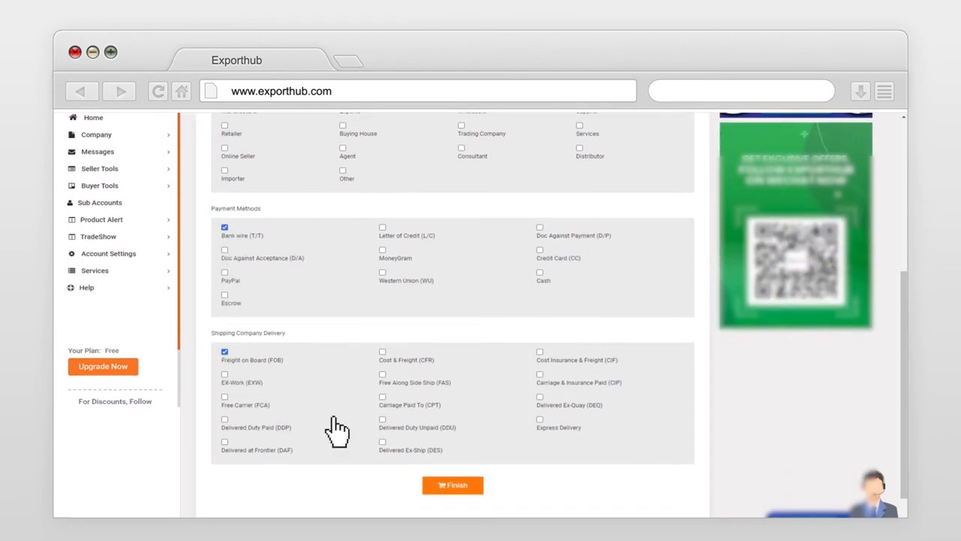